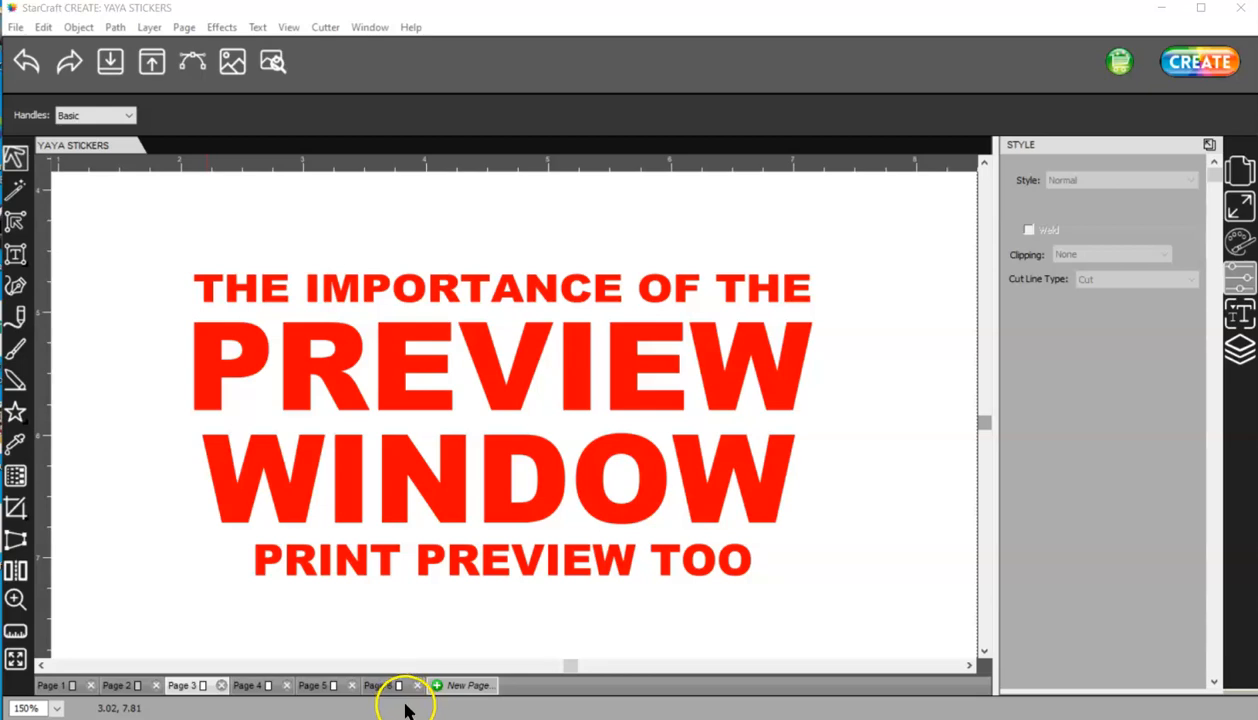
# Step: Keep the red square's cut line type as Cut and move to Page 5 with the shapes and cardinal
pyautogui.click(464, 684)
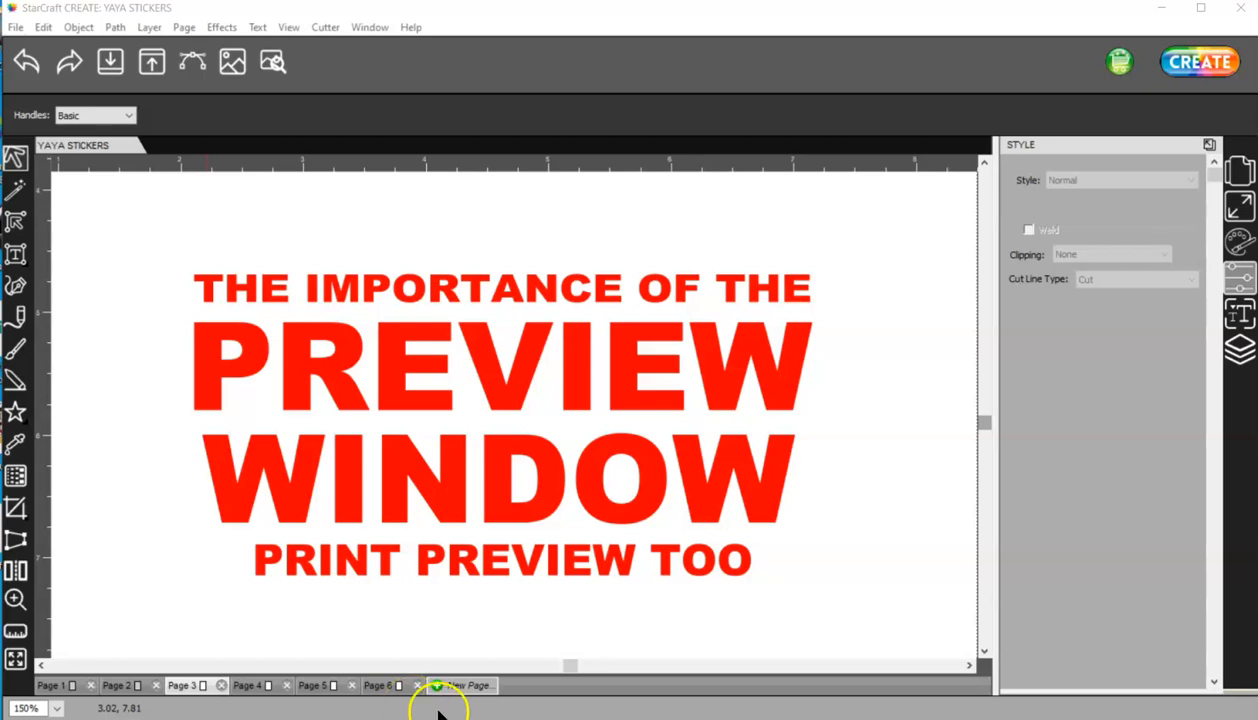
pyautogui.moveTo(436, 704)
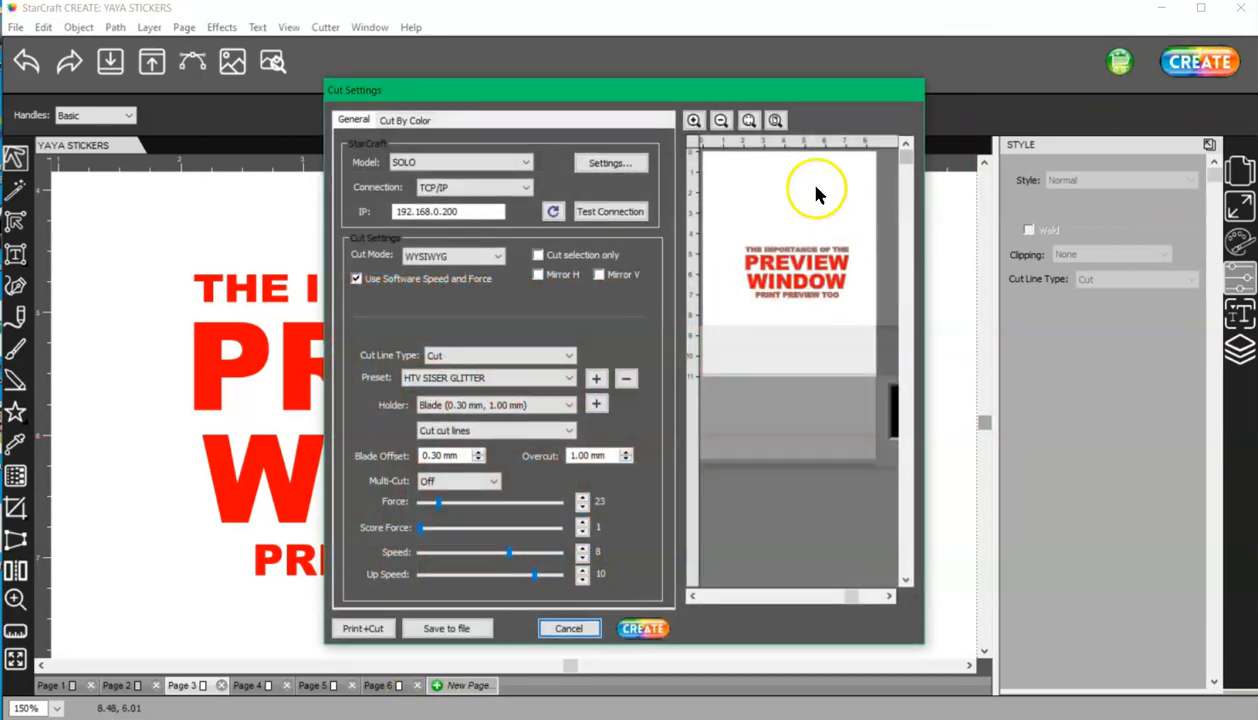
pyautogui.moveTo(784, 212)
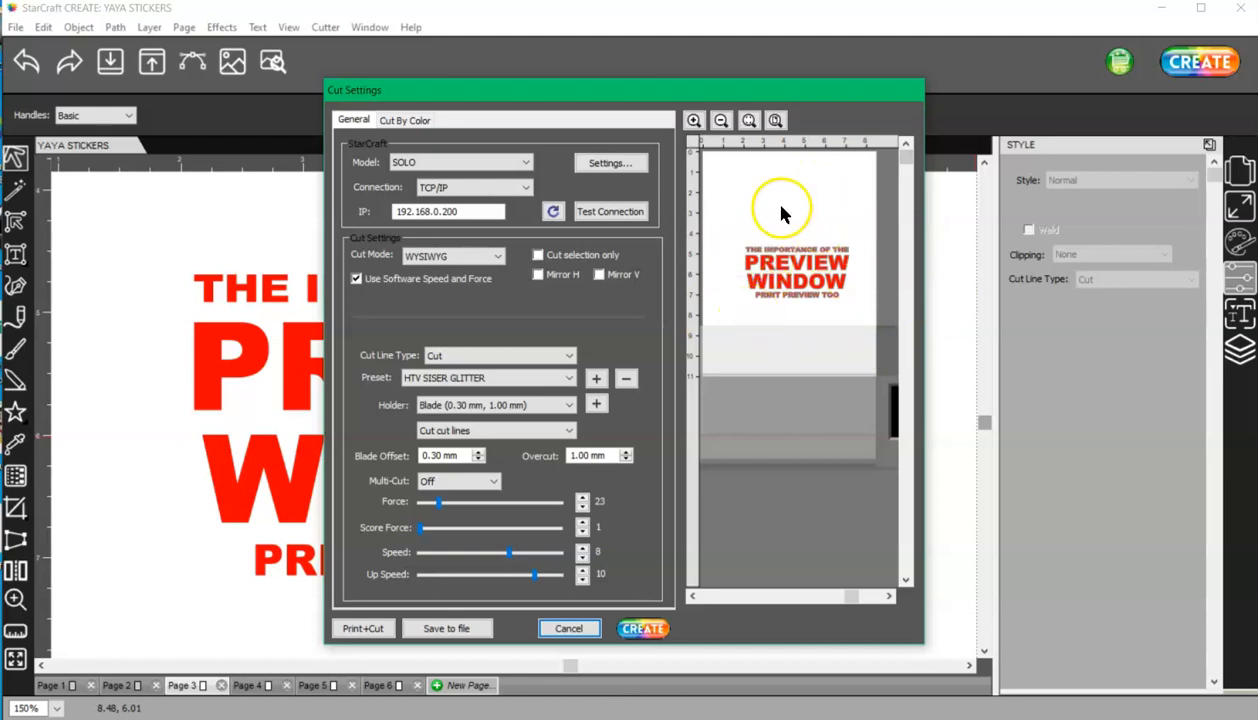
pyautogui.moveTo(882, 330)
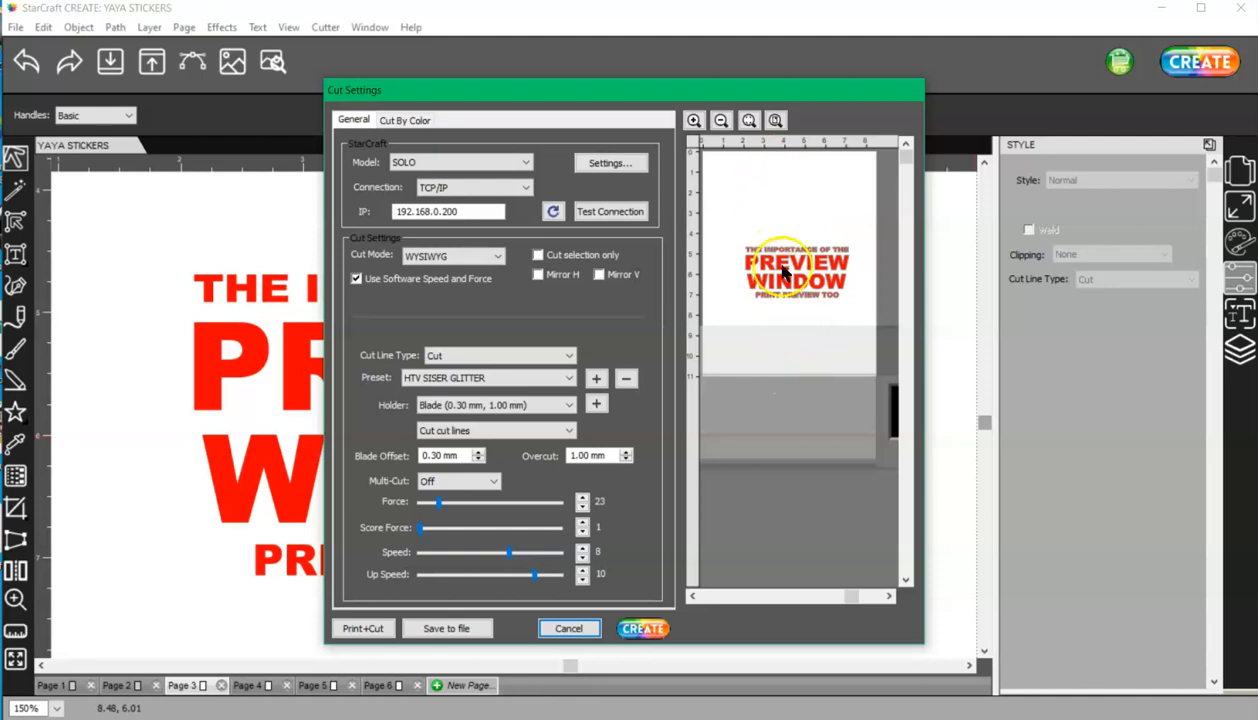
pyautogui.moveTo(778, 410)
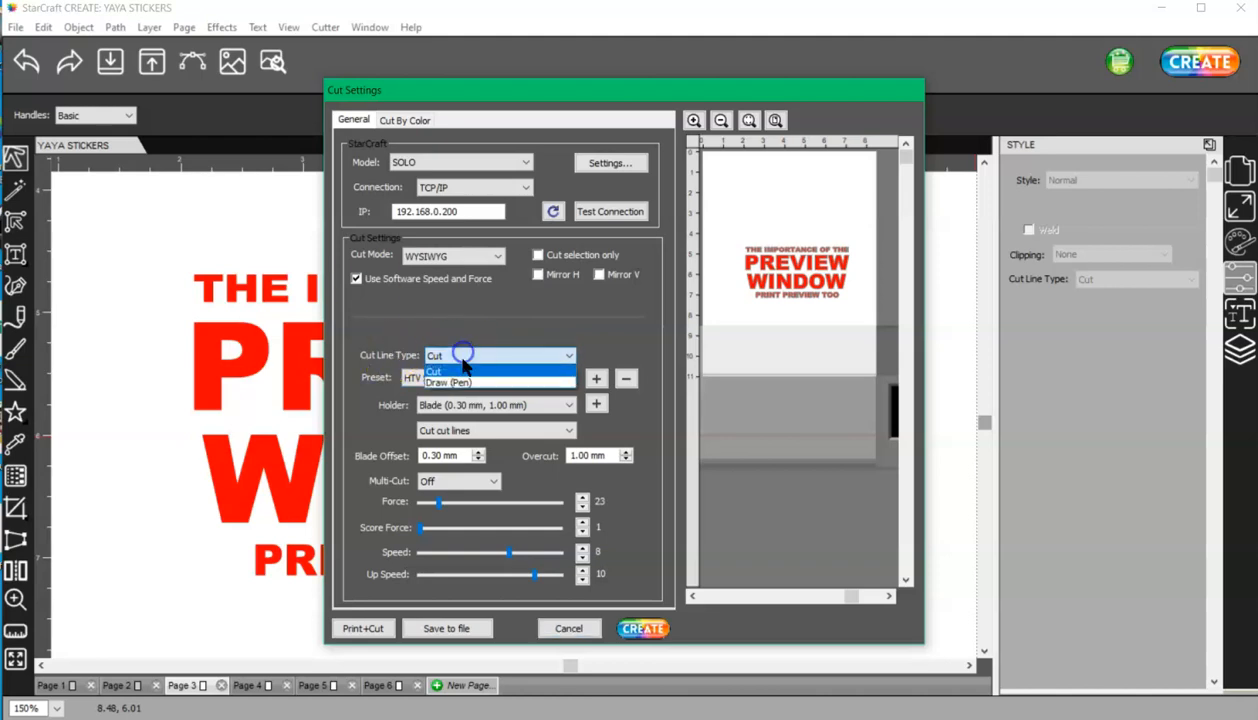
pyautogui.click(460, 370)
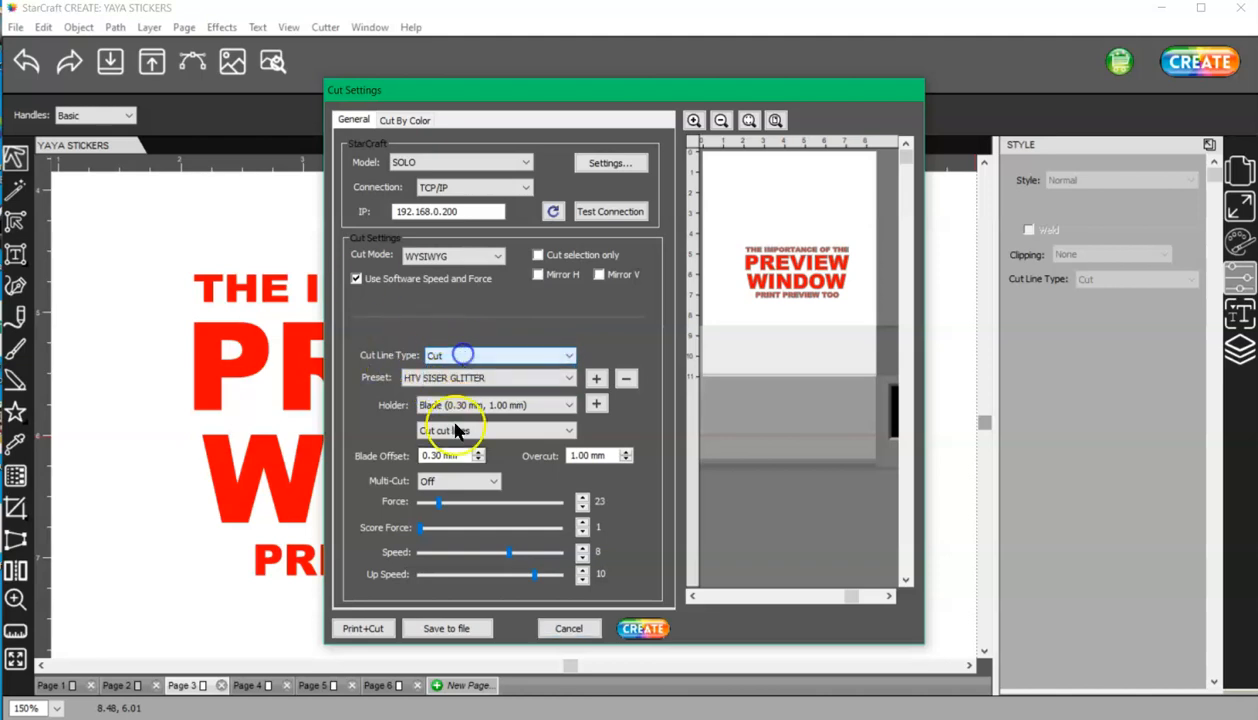
pyautogui.click(568, 628)
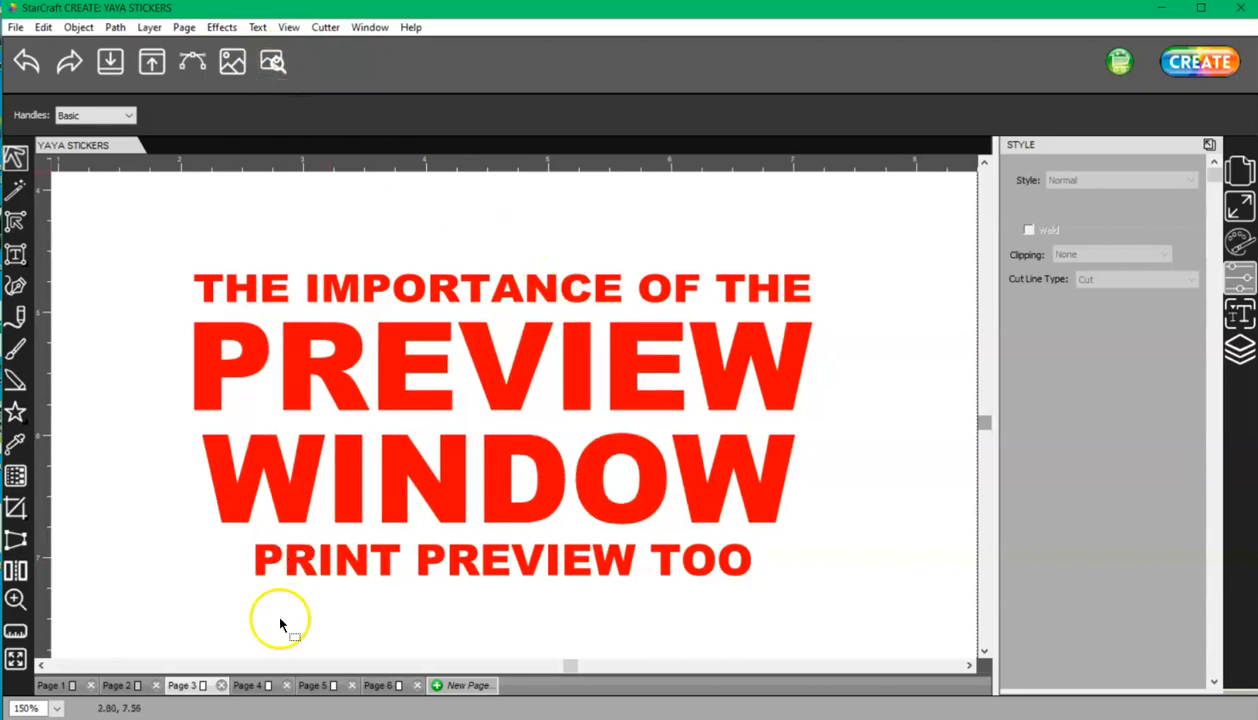
pyautogui.click(330, 684)
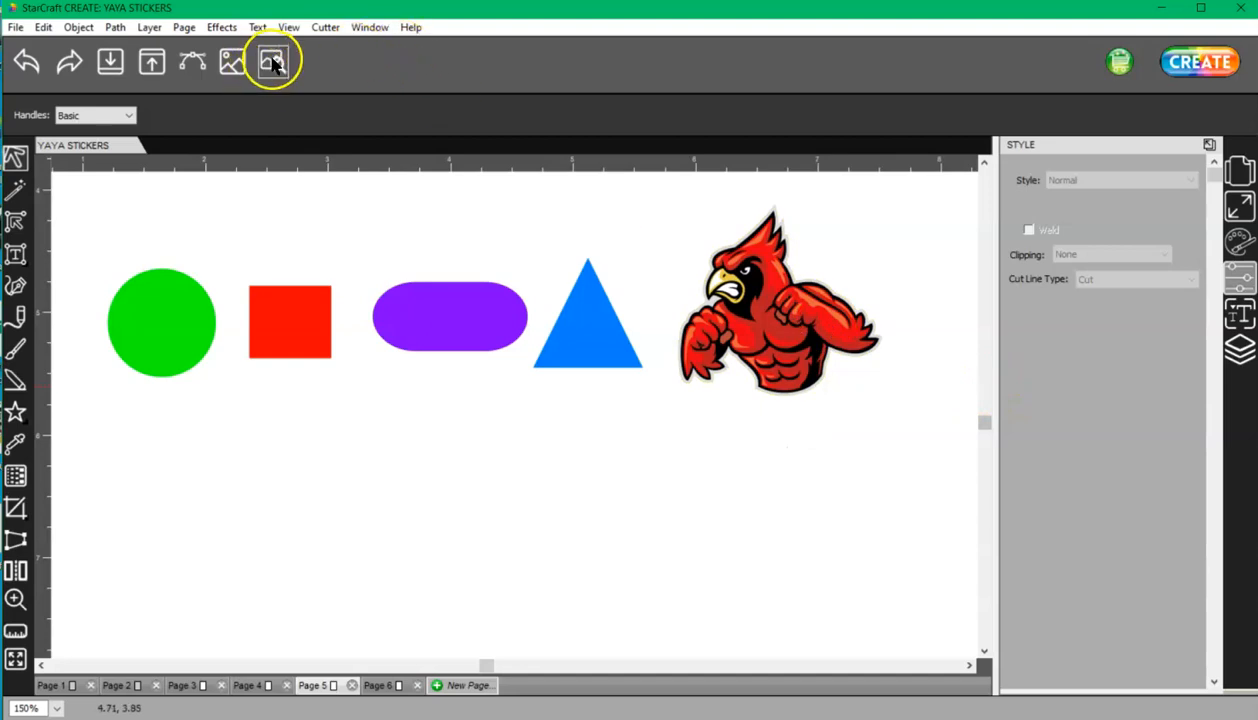
# Step: Enable Show Draw Lines and Show Printable in Preview Options, toggling printable to compare, then finish
pyautogui.click(272, 60)
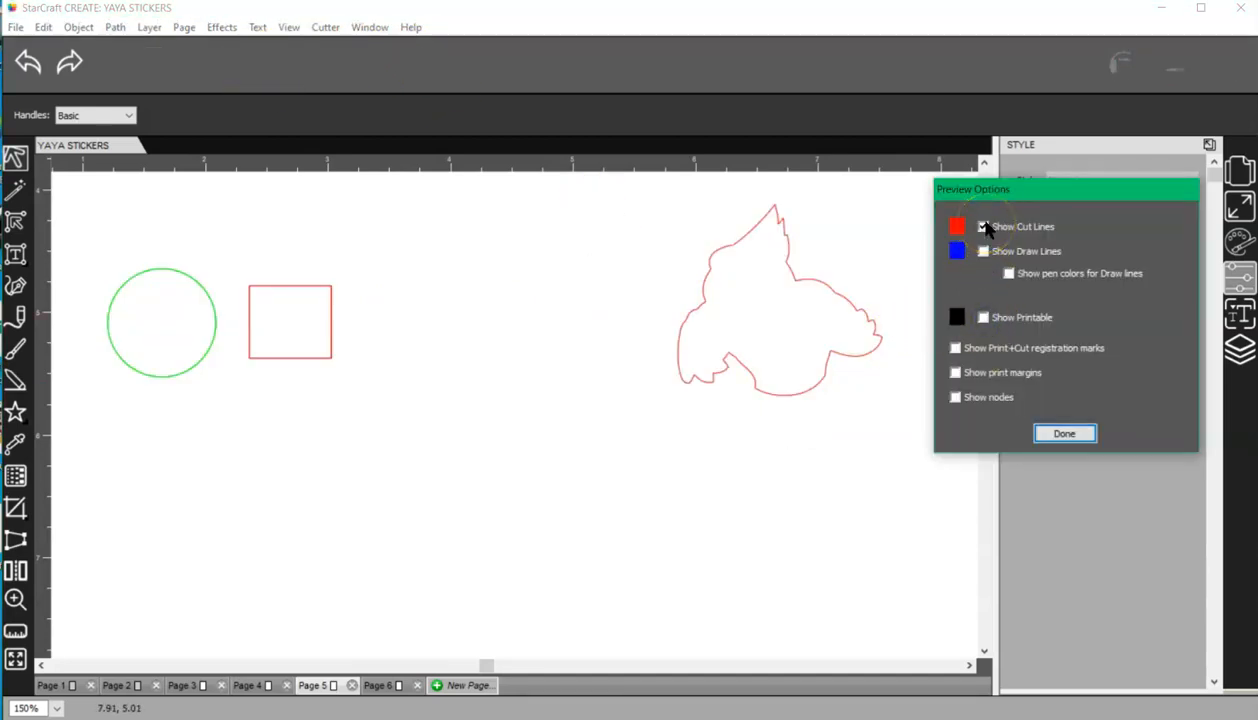
pyautogui.click(984, 226)
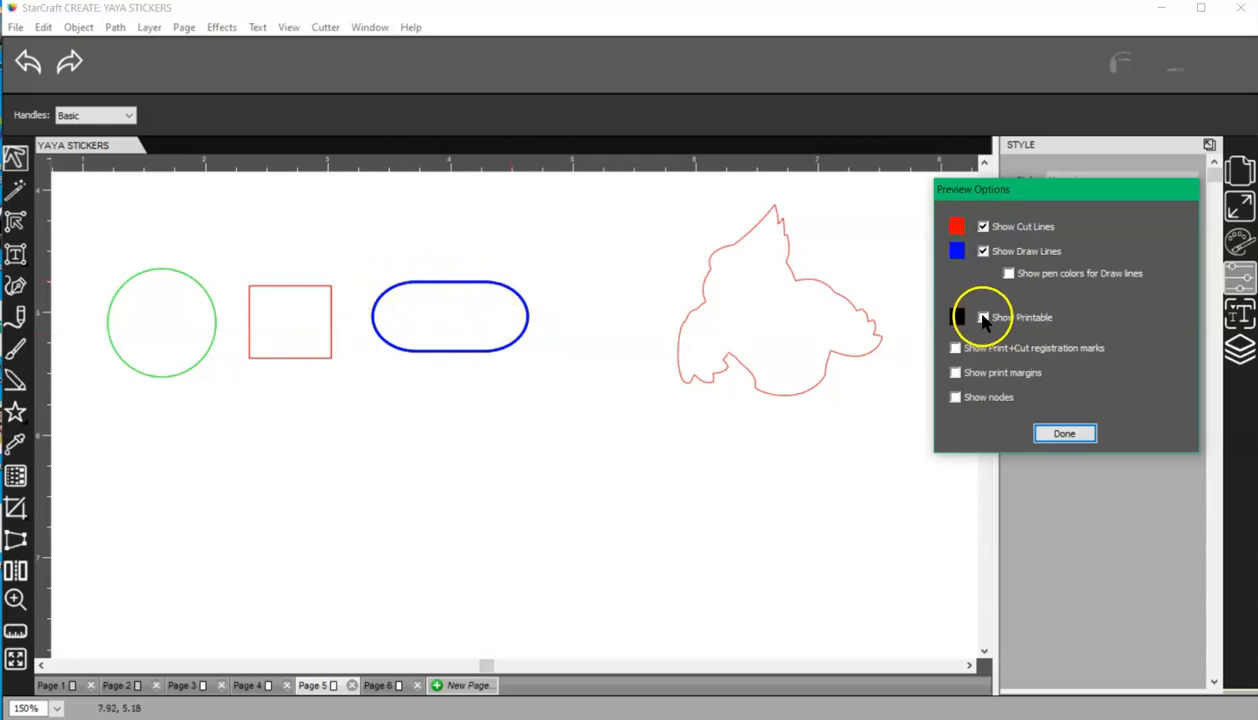
pyautogui.click(984, 316)
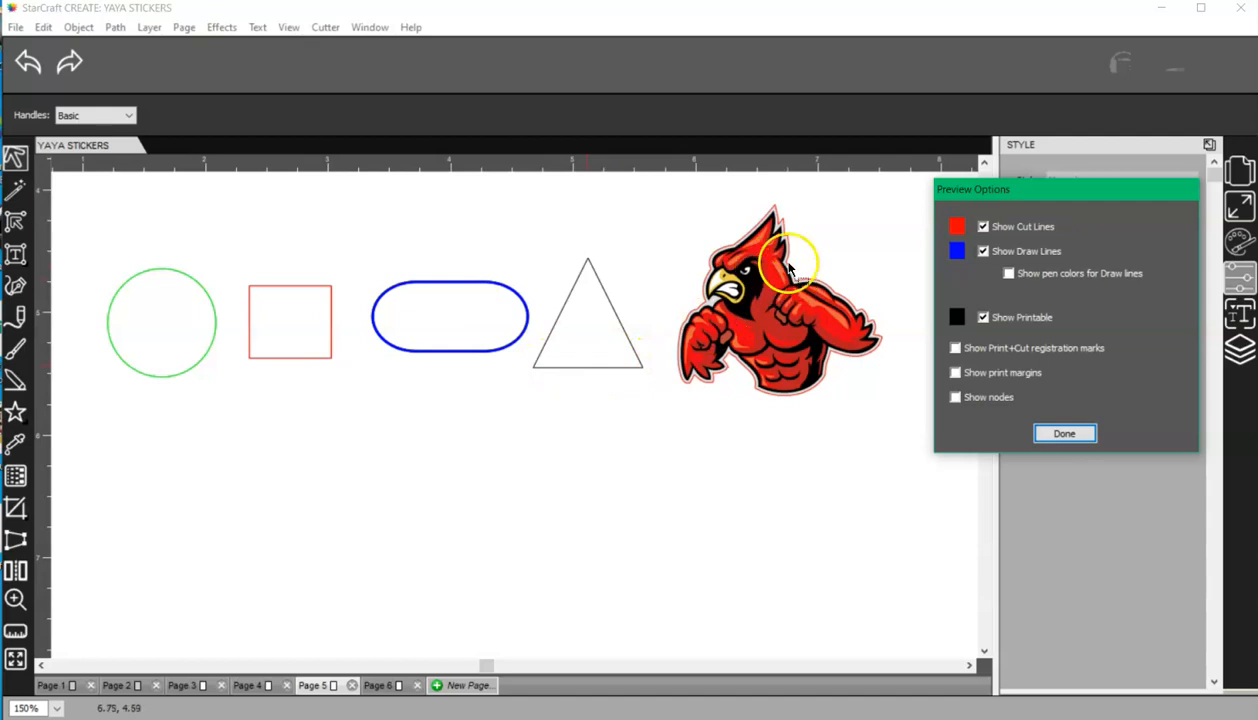
pyautogui.click(984, 316)
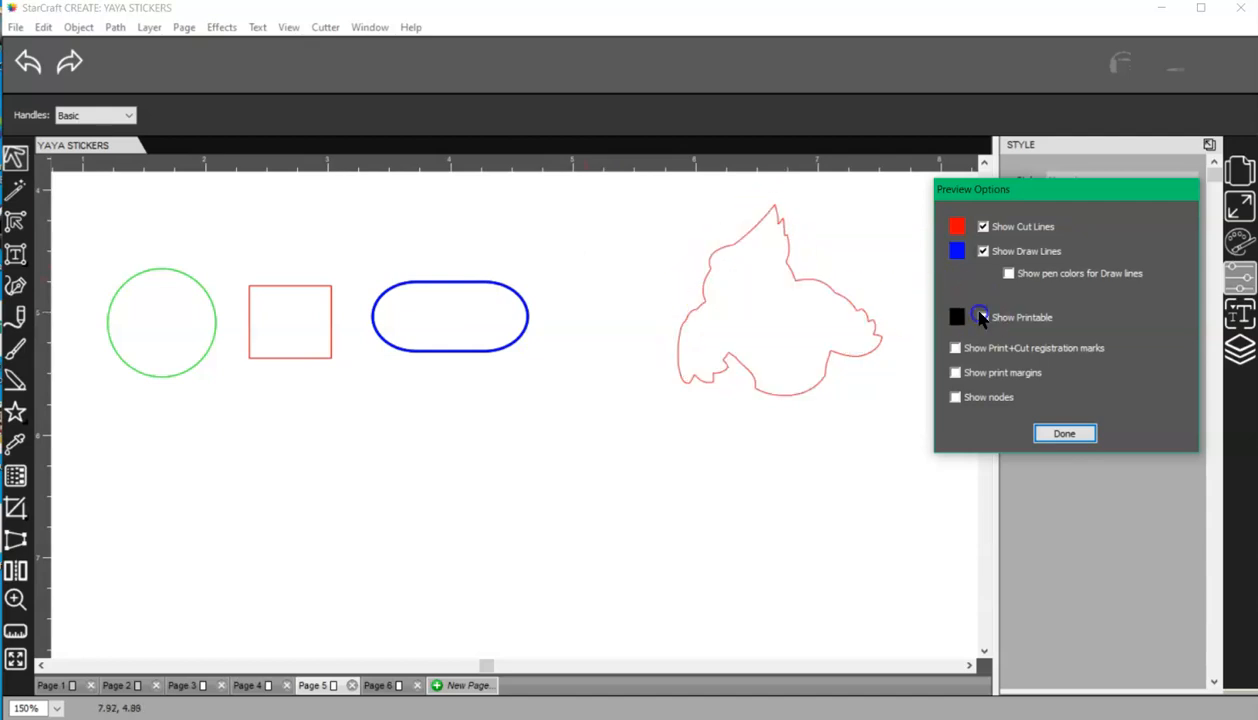
pyautogui.click(984, 316)
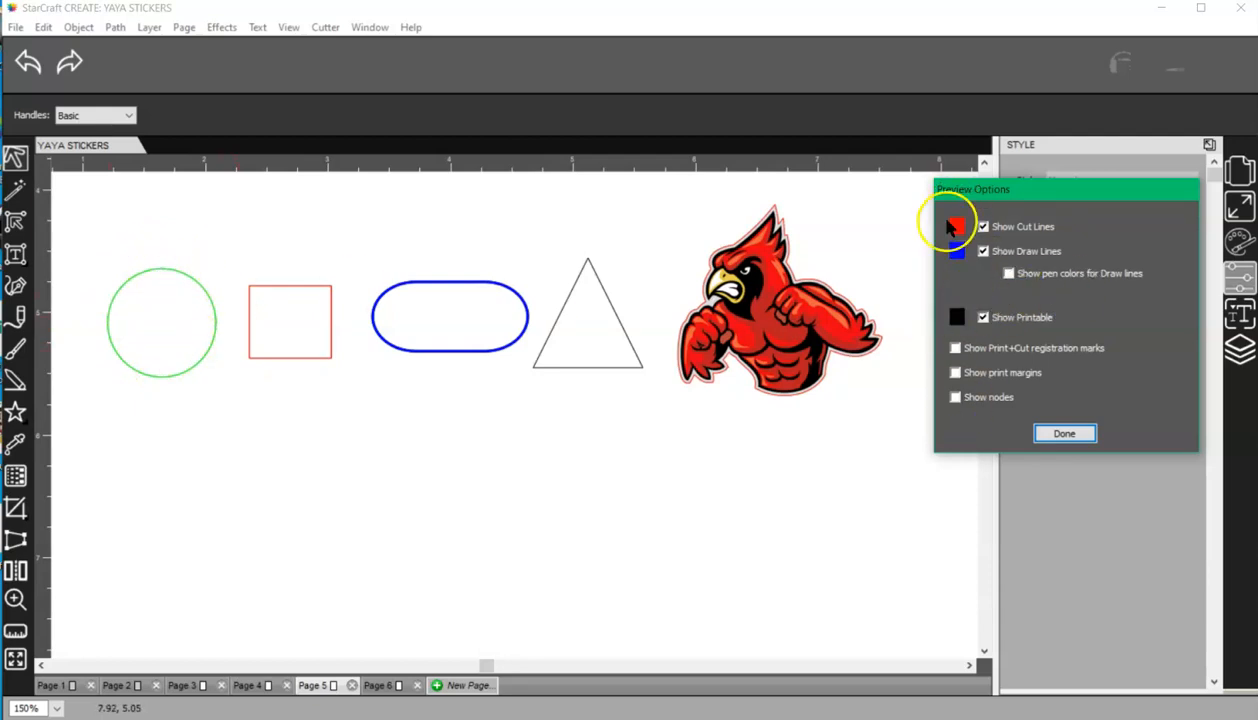
pyautogui.moveTo(980, 284)
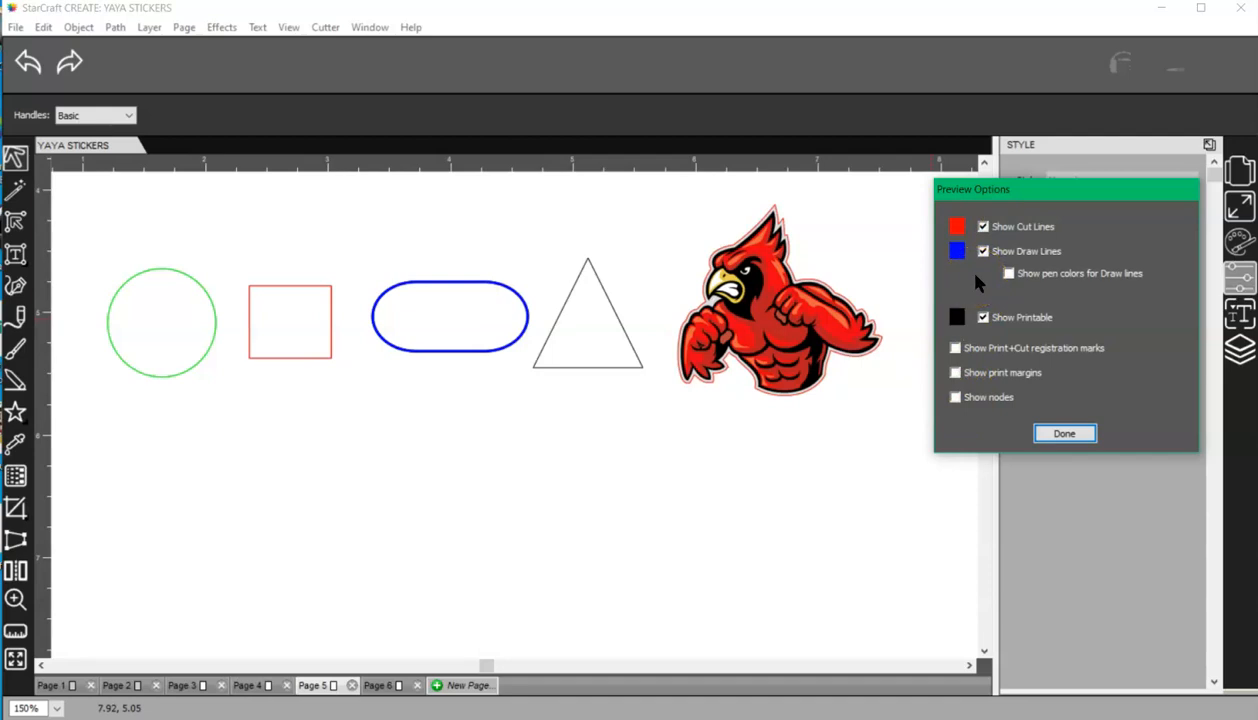
pyautogui.click(1064, 432)
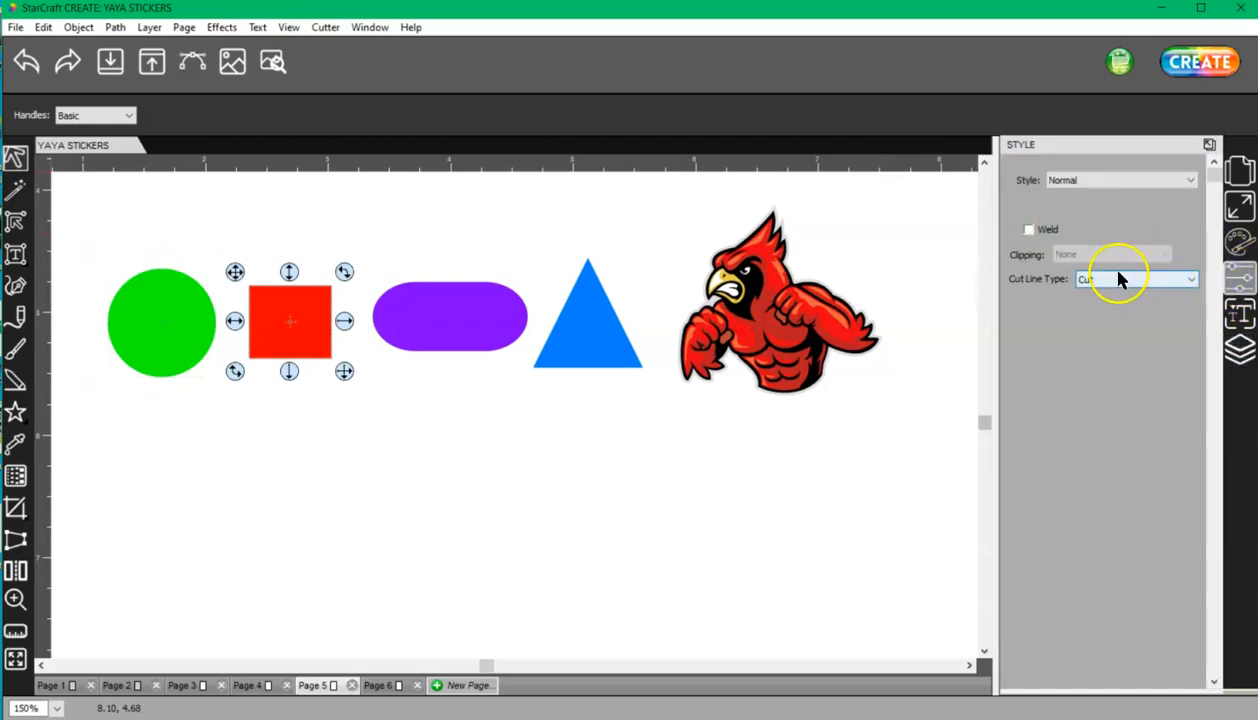
pyautogui.moveTo(1136, 280)
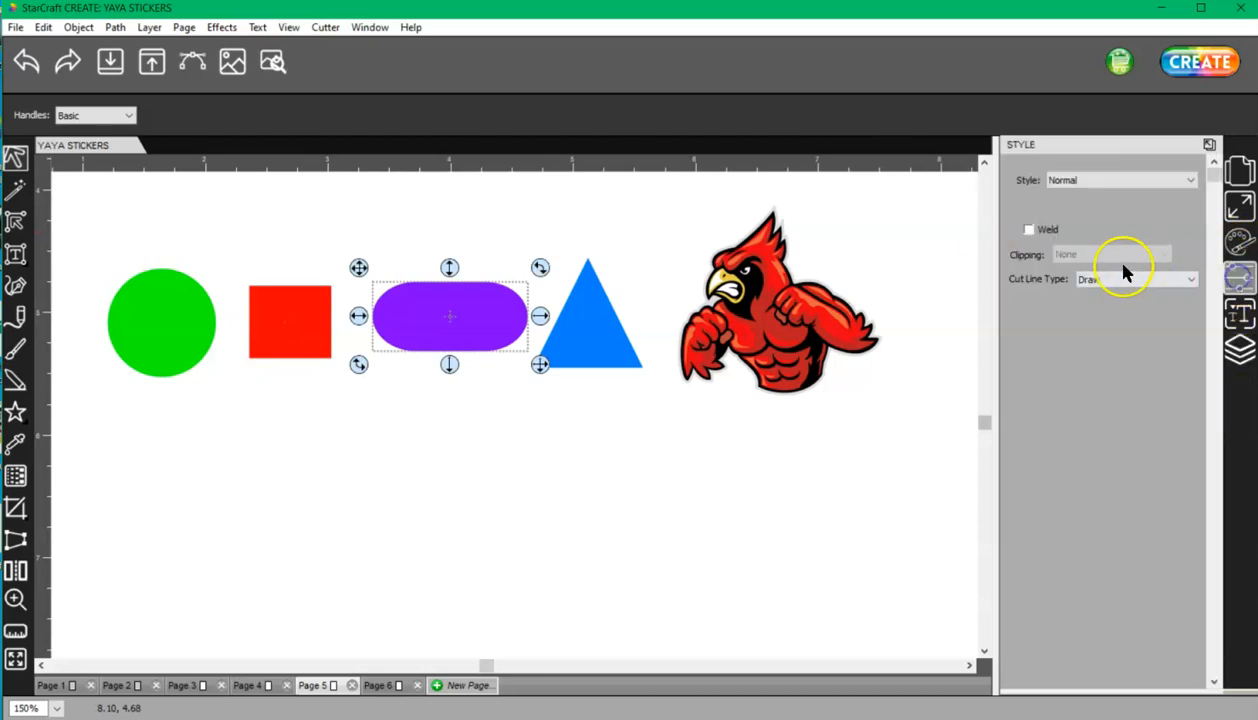
pyautogui.click(588, 316)
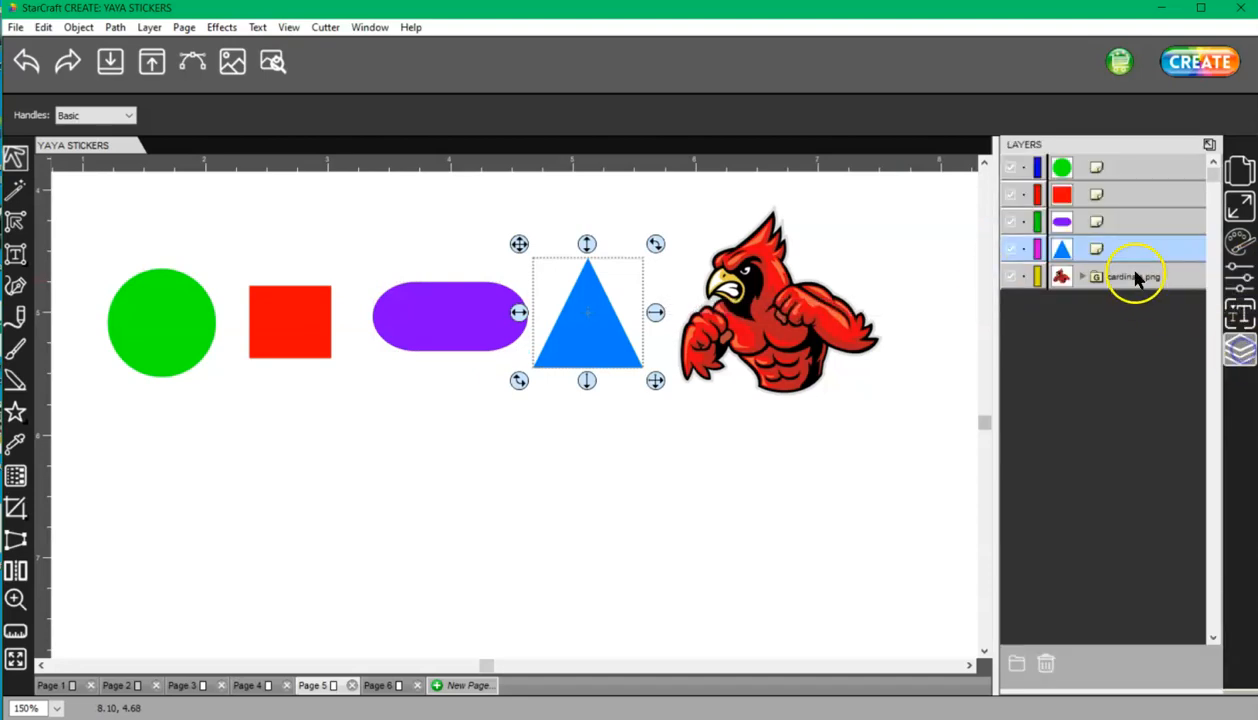
# Step: Select the cardinal PNG layer in the Layers panel
pyautogui.click(1132, 276)
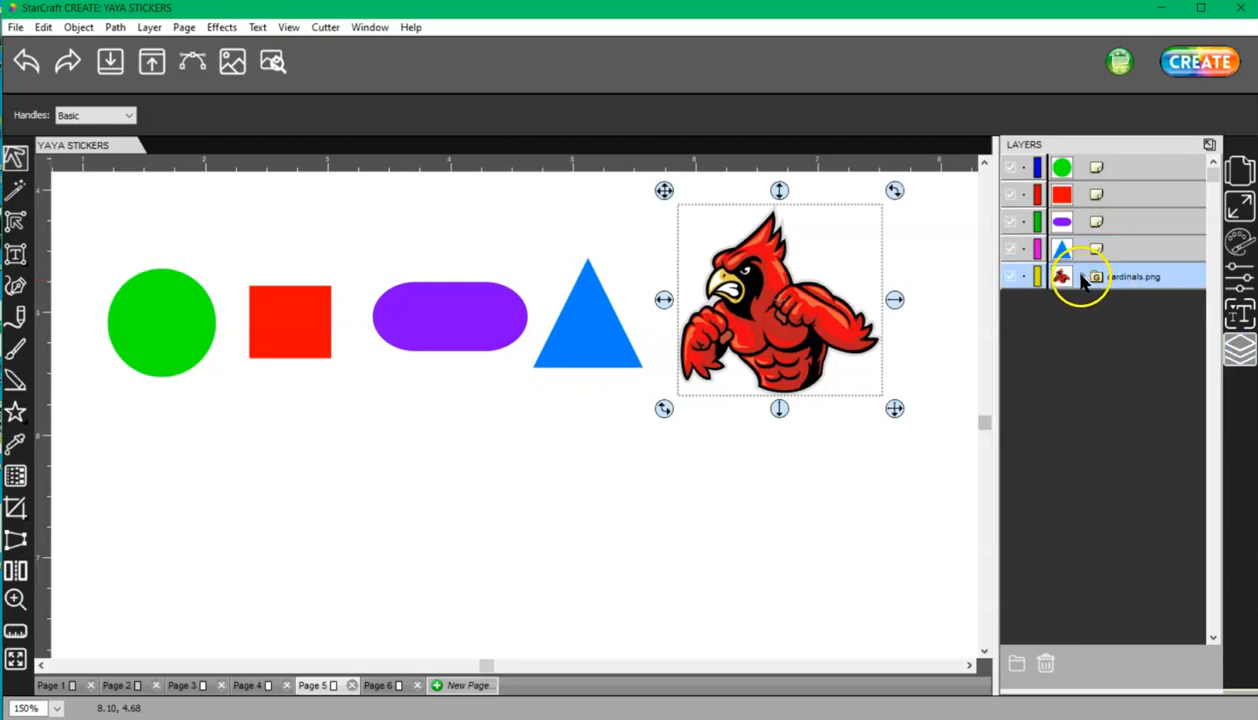
pyautogui.click(1084, 276)
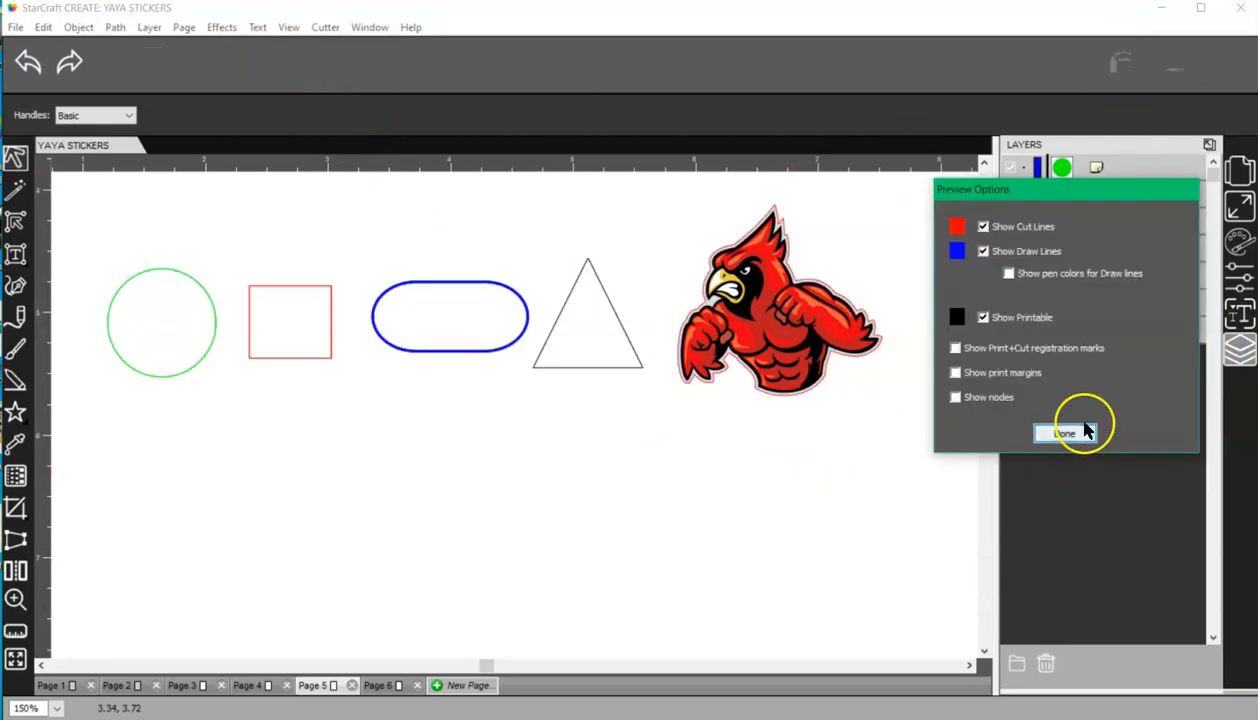
# Step: Reopen Preview Options, hide and re-show the printable cardinal artwork, then return to the design view
pyautogui.click(1064, 432)
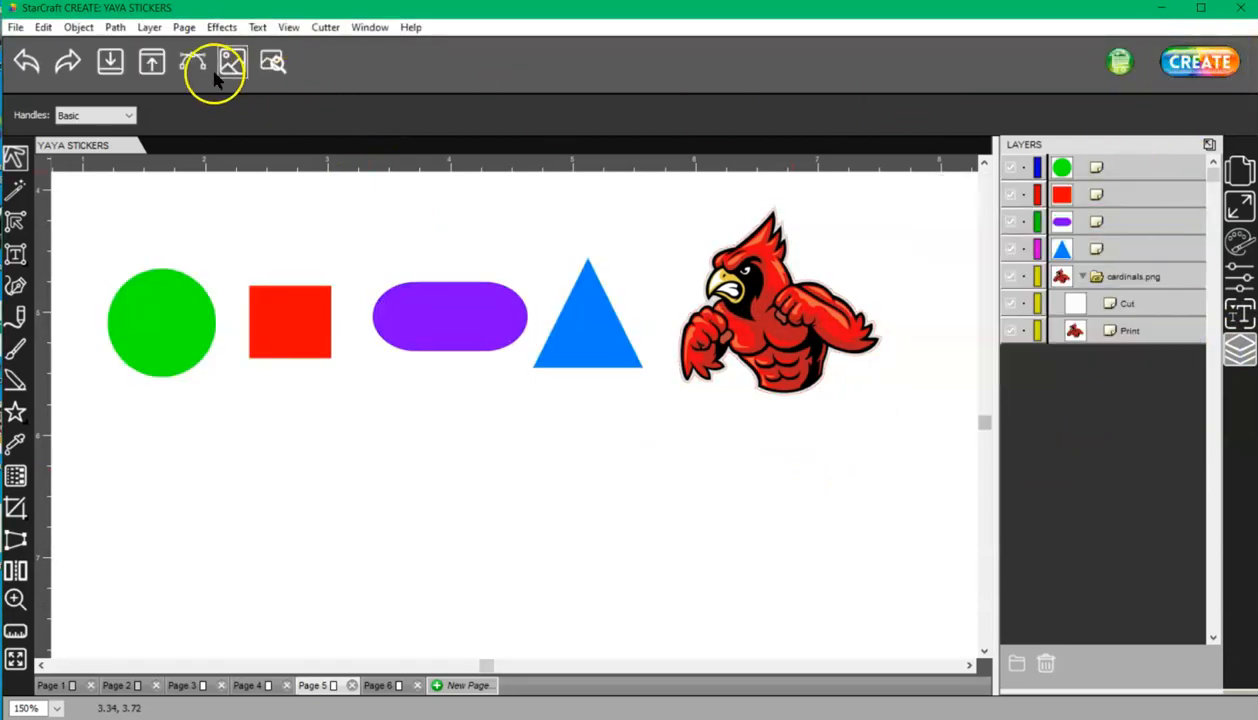
pyautogui.click(212, 62)
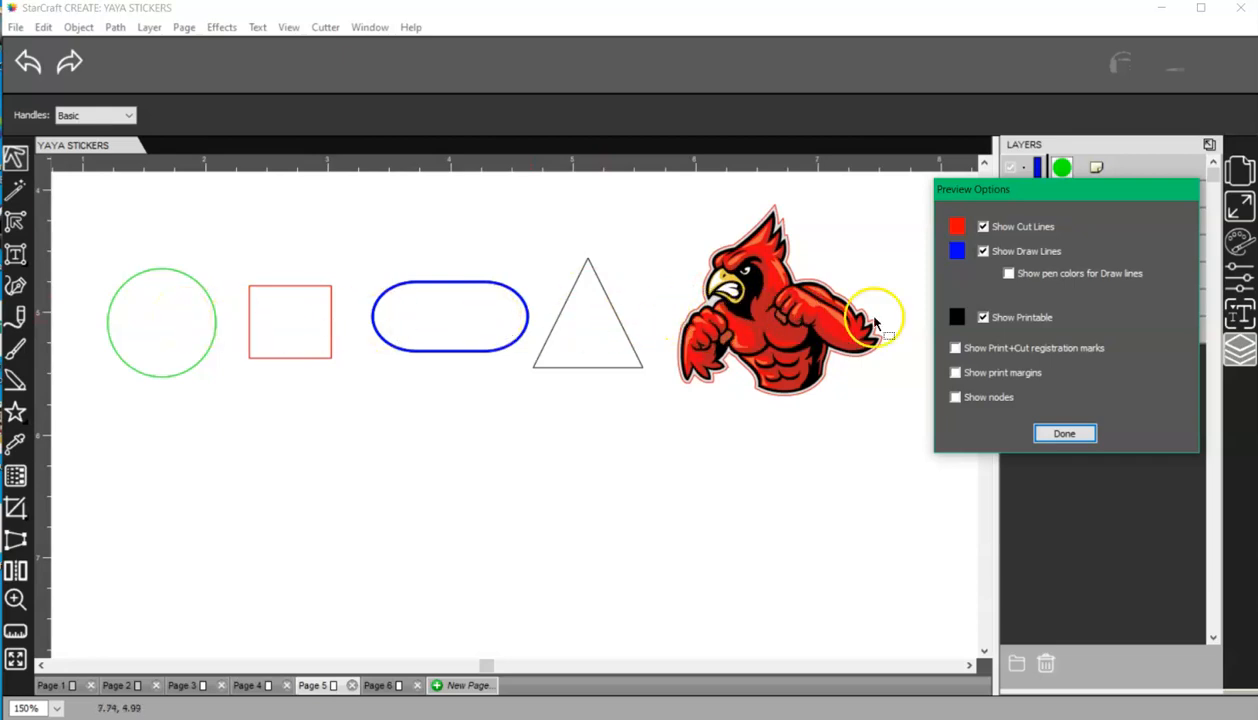
pyautogui.click(984, 316)
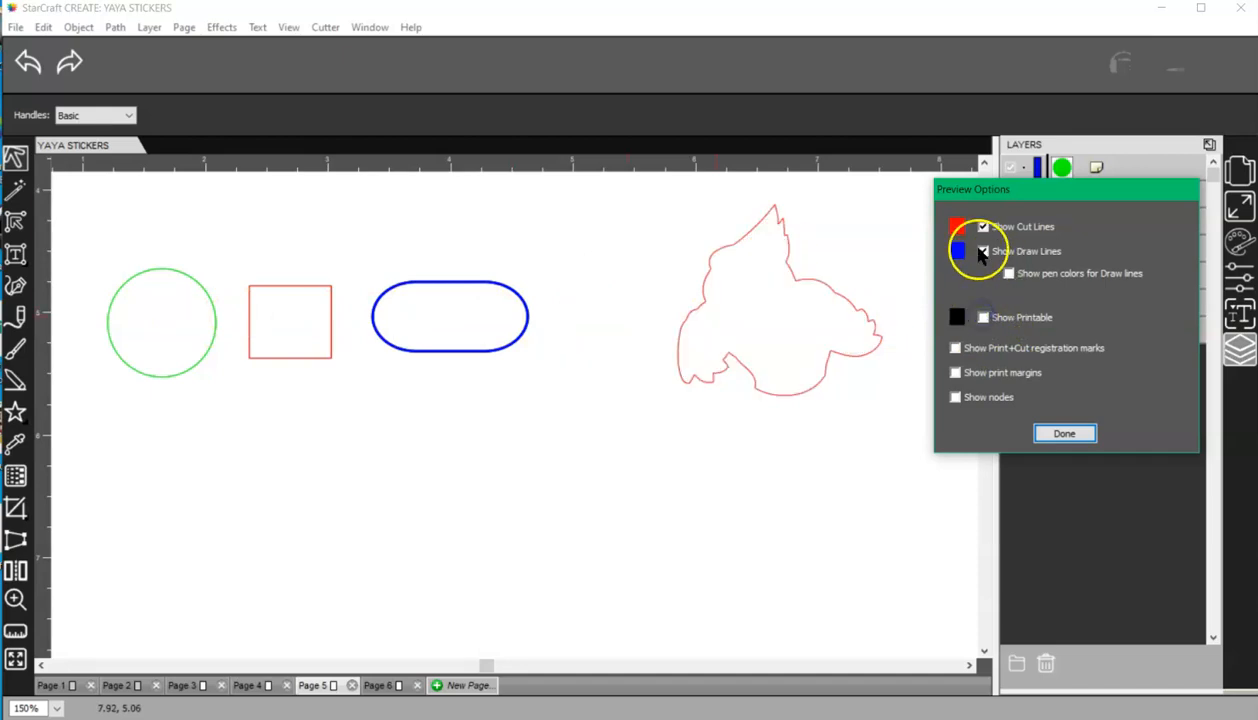
pyautogui.click(984, 226)
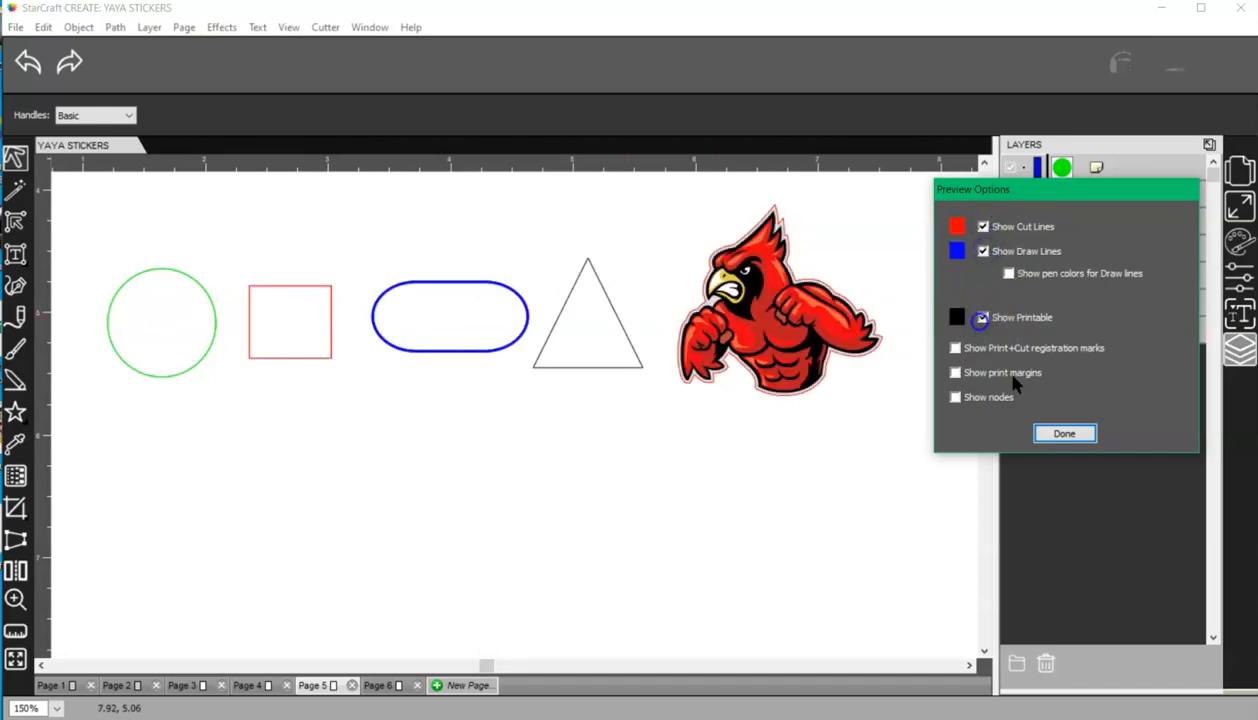
pyautogui.click(1064, 432)
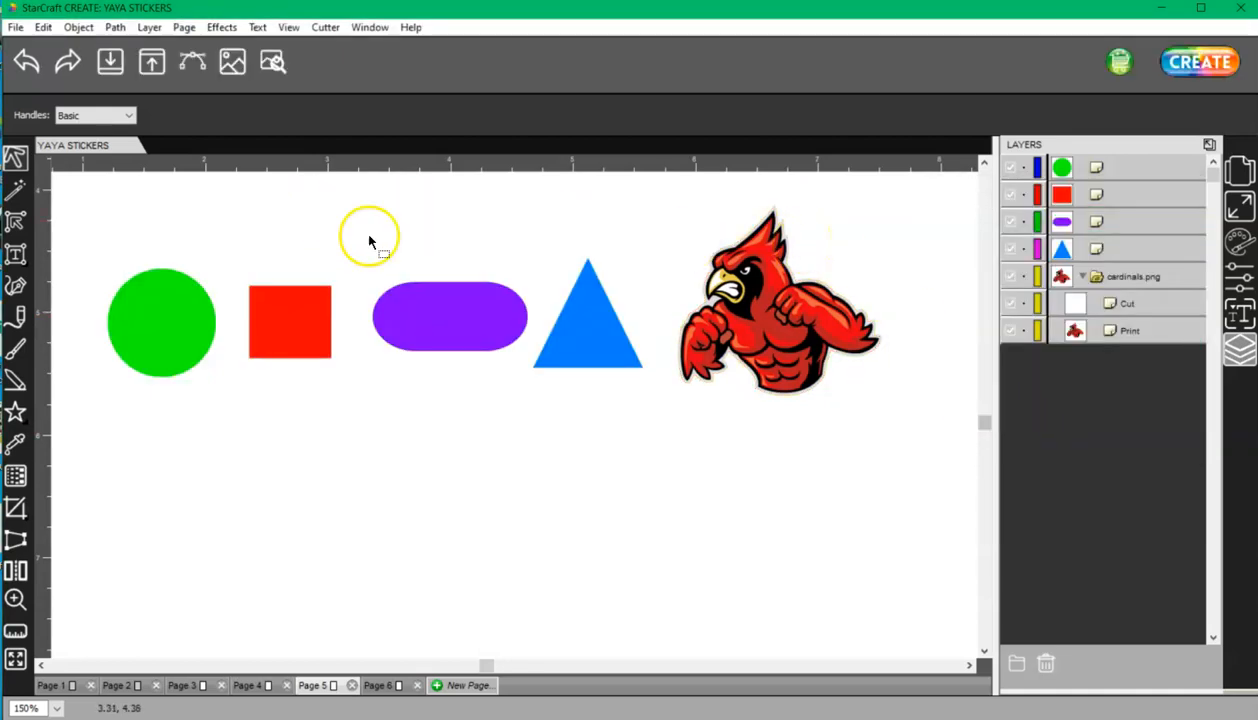
# Step: Start File > Print with registration marks enabled and Print Preview turned on in the Epson properties
pyautogui.click(16, 28)
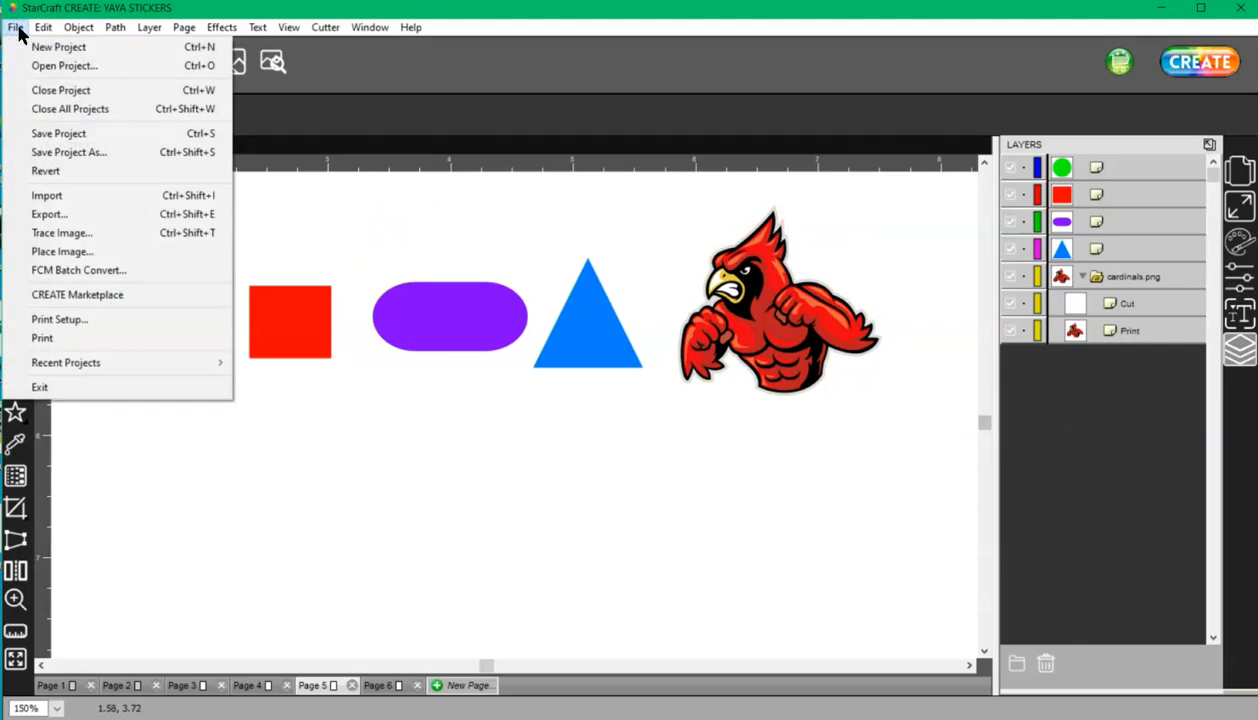
pyautogui.click(42, 336)
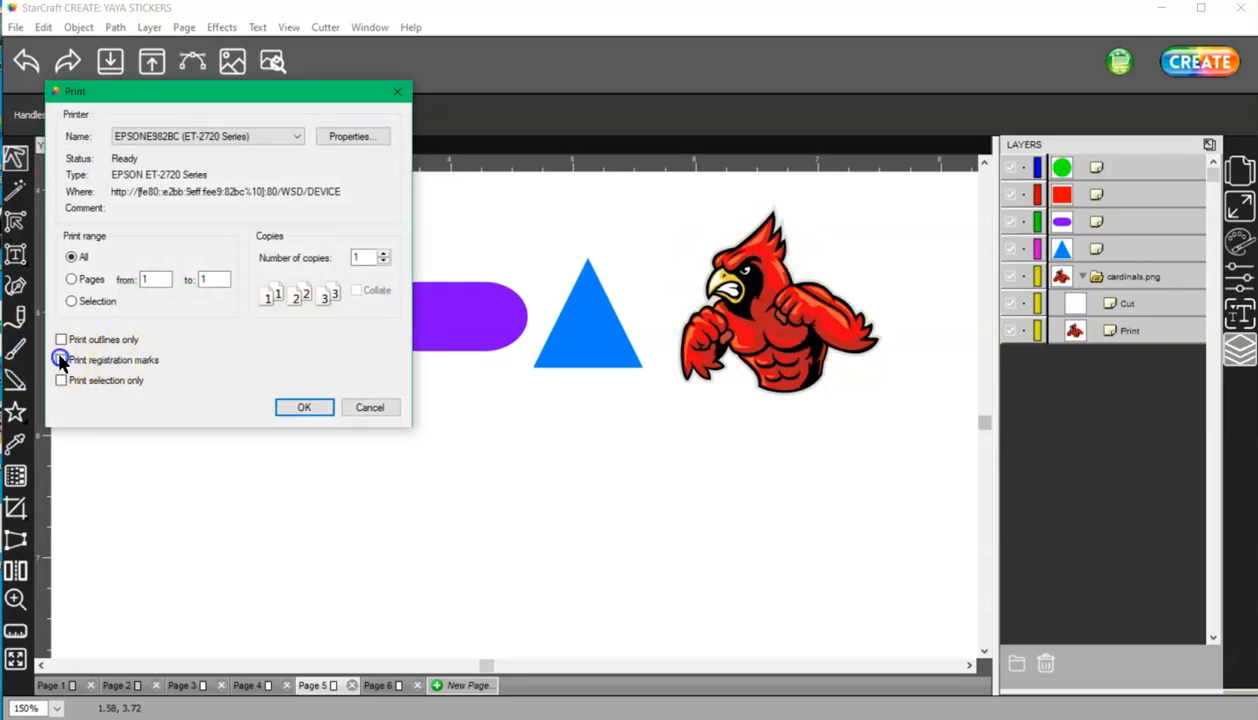
pyautogui.click(60, 360)
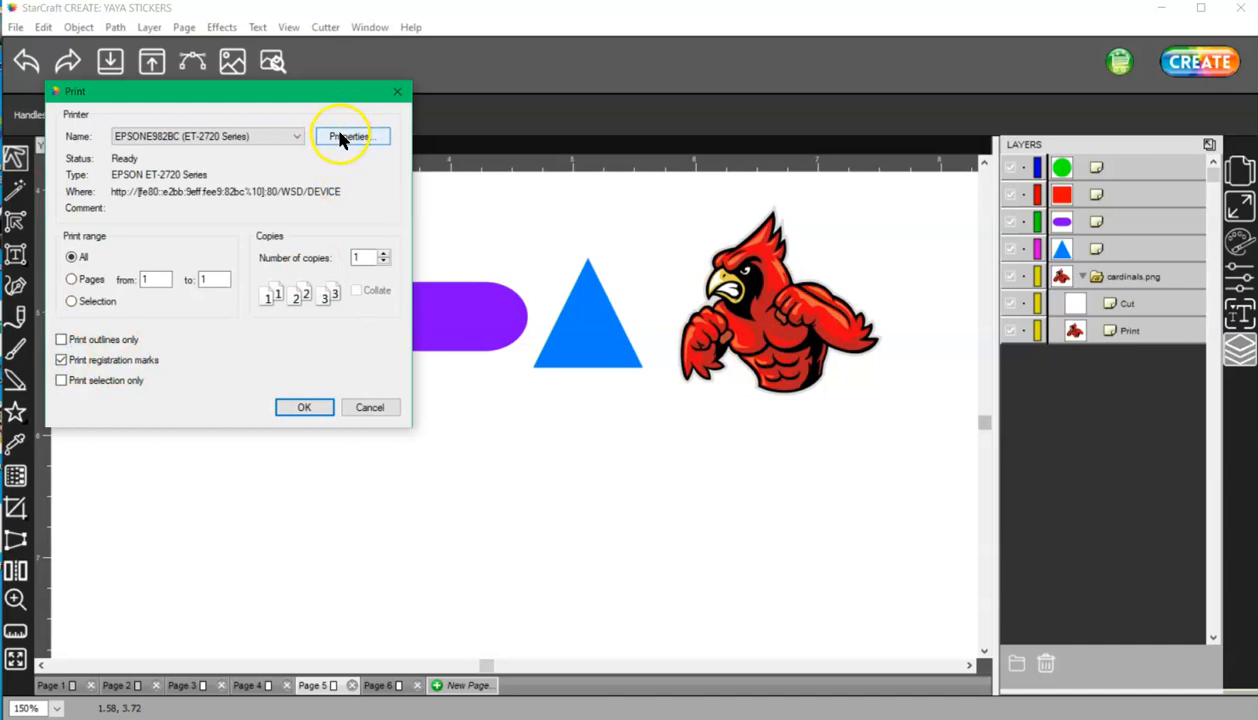
pyautogui.click(348, 136)
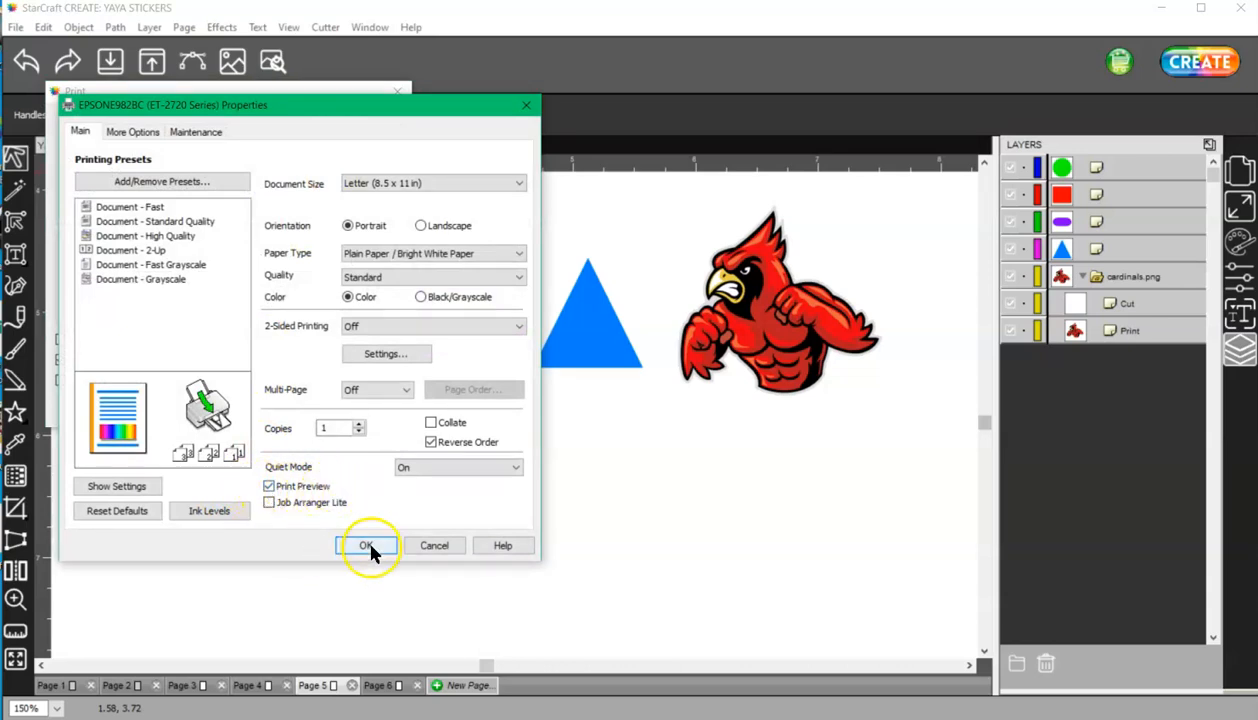
pyautogui.click(366, 544)
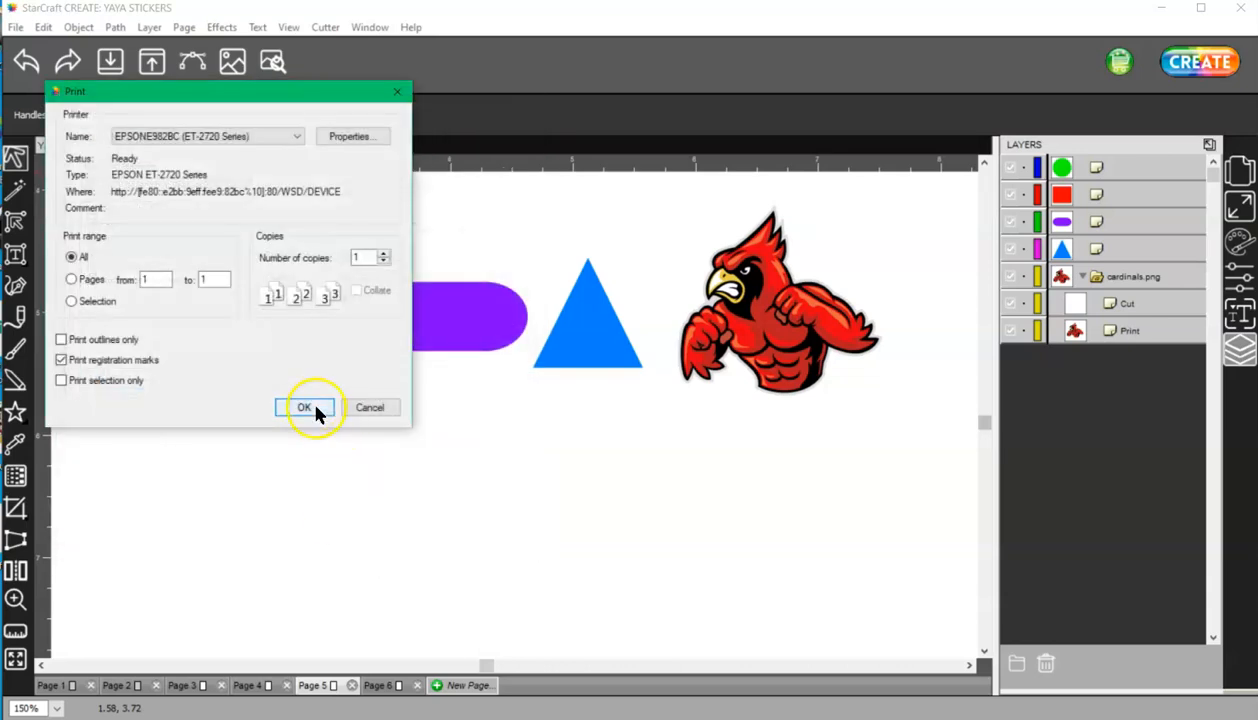
# Step: Confirm the print job to view the preview with registration marks, then cancel it
pyautogui.click(304, 408)
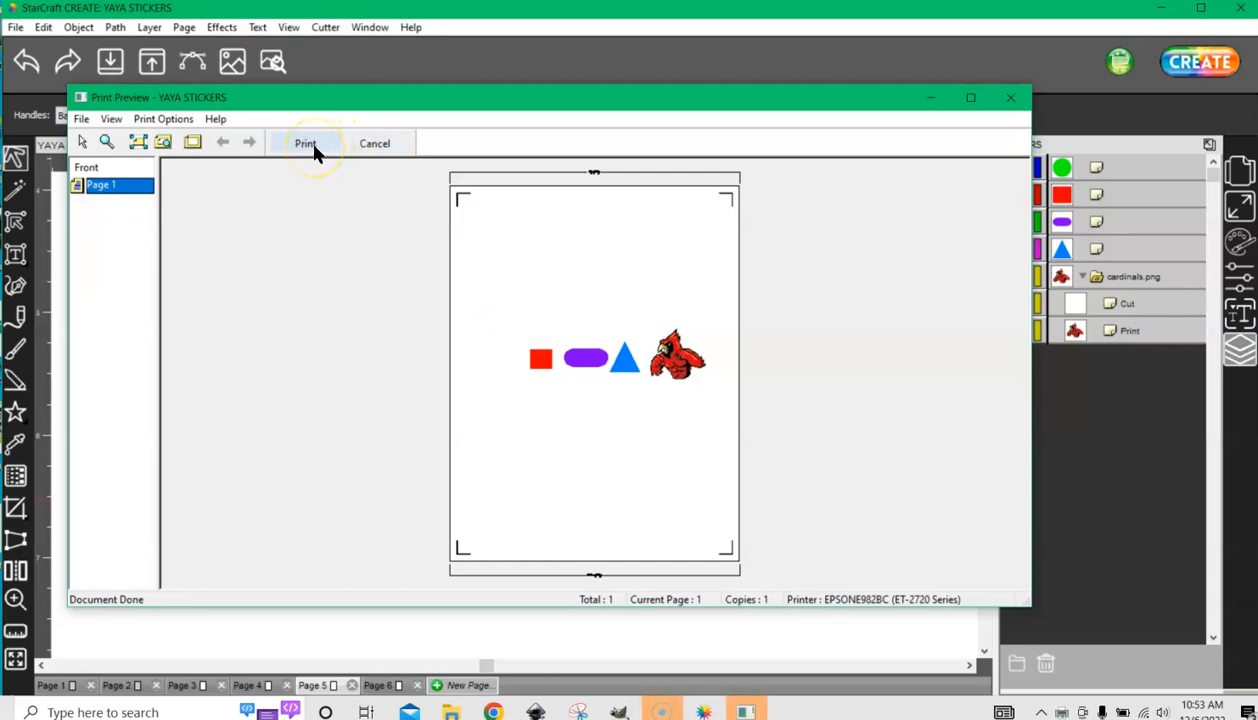
pyautogui.moveTo(500, 288)
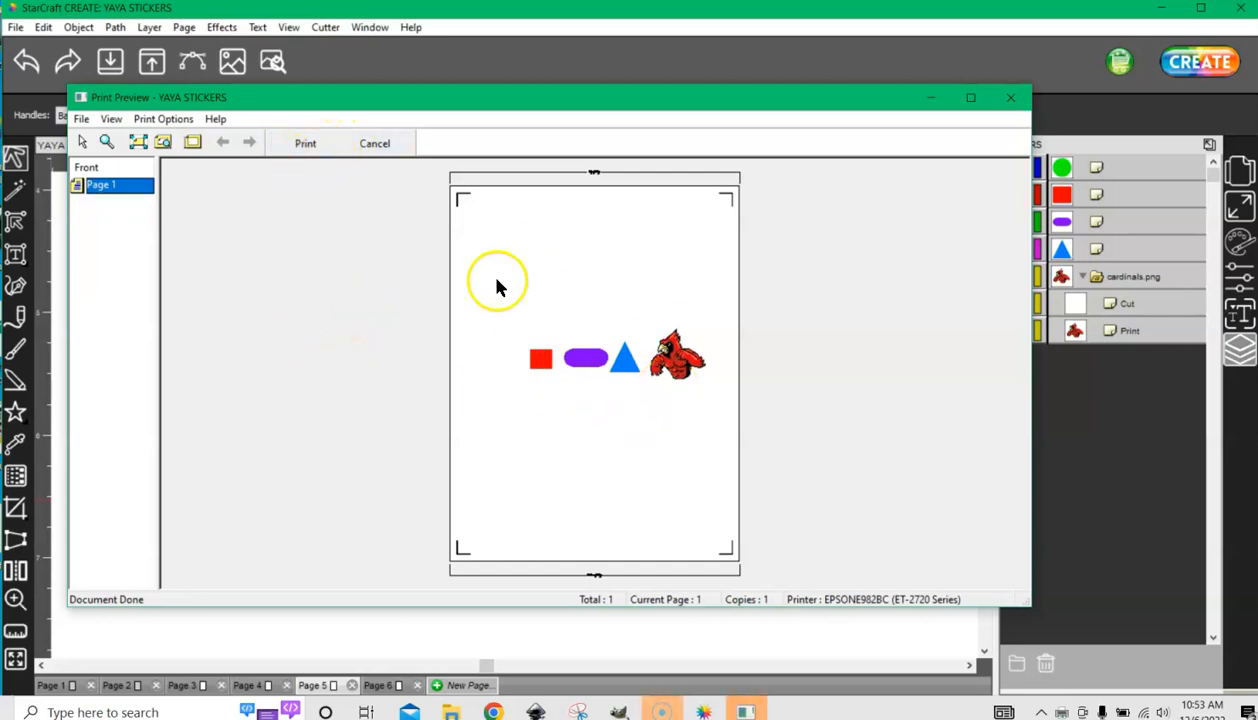
pyautogui.moveTo(730, 556)
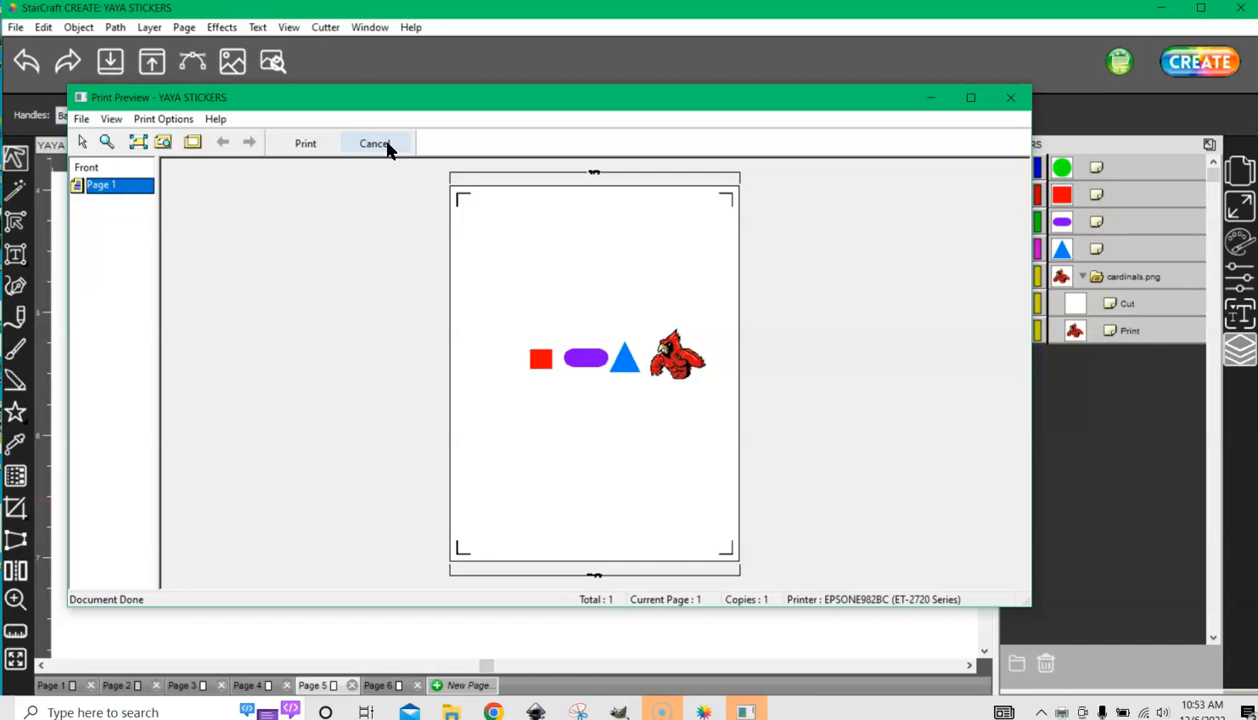
pyautogui.click(374, 144)
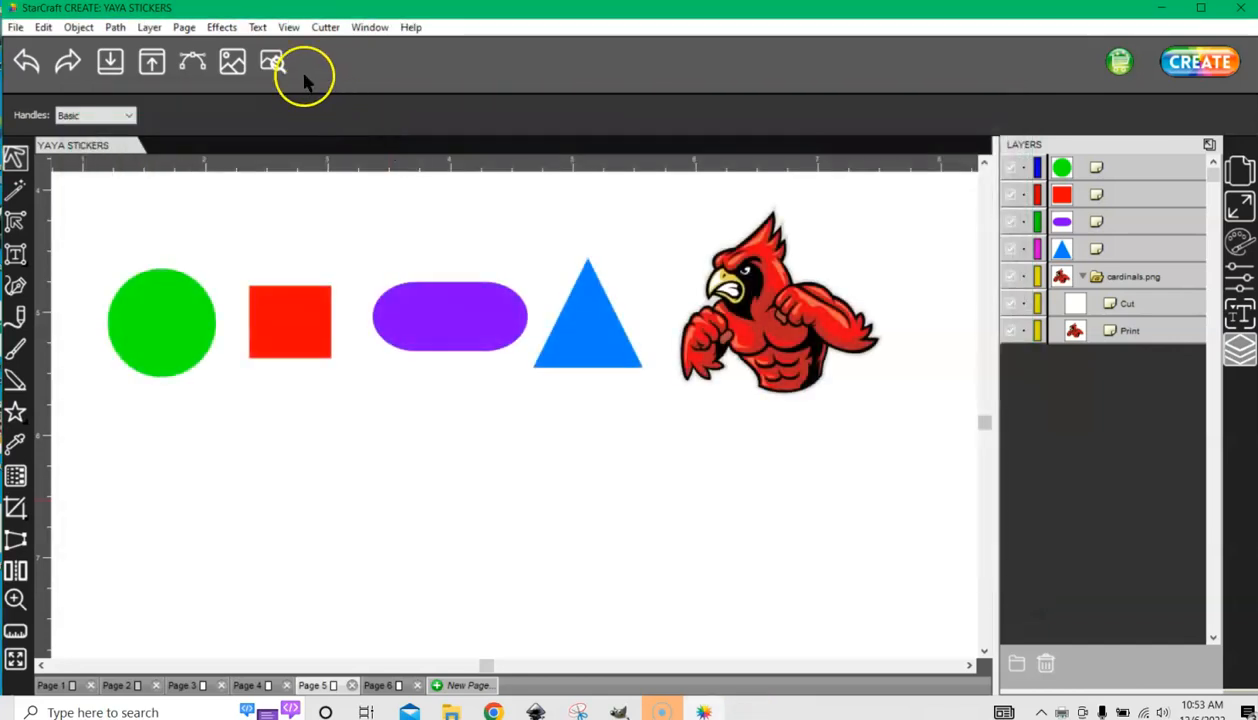
pyautogui.click(272, 62)
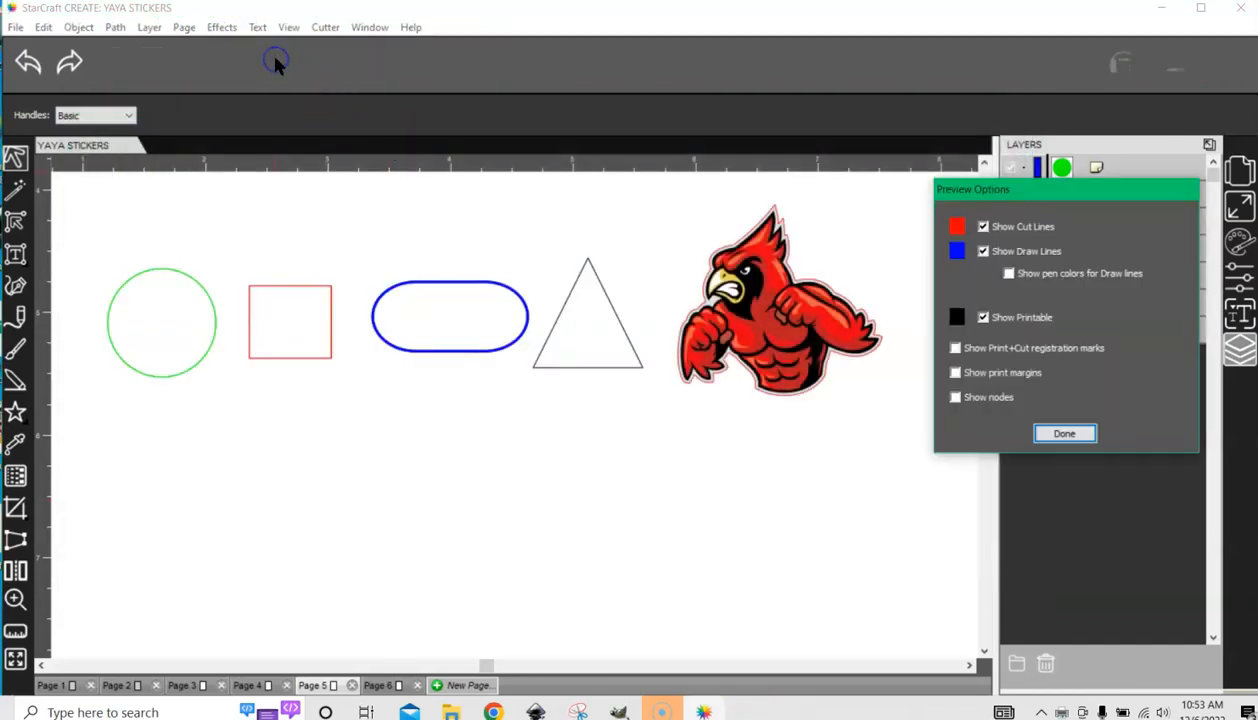
pyautogui.moveTo(1064, 432)
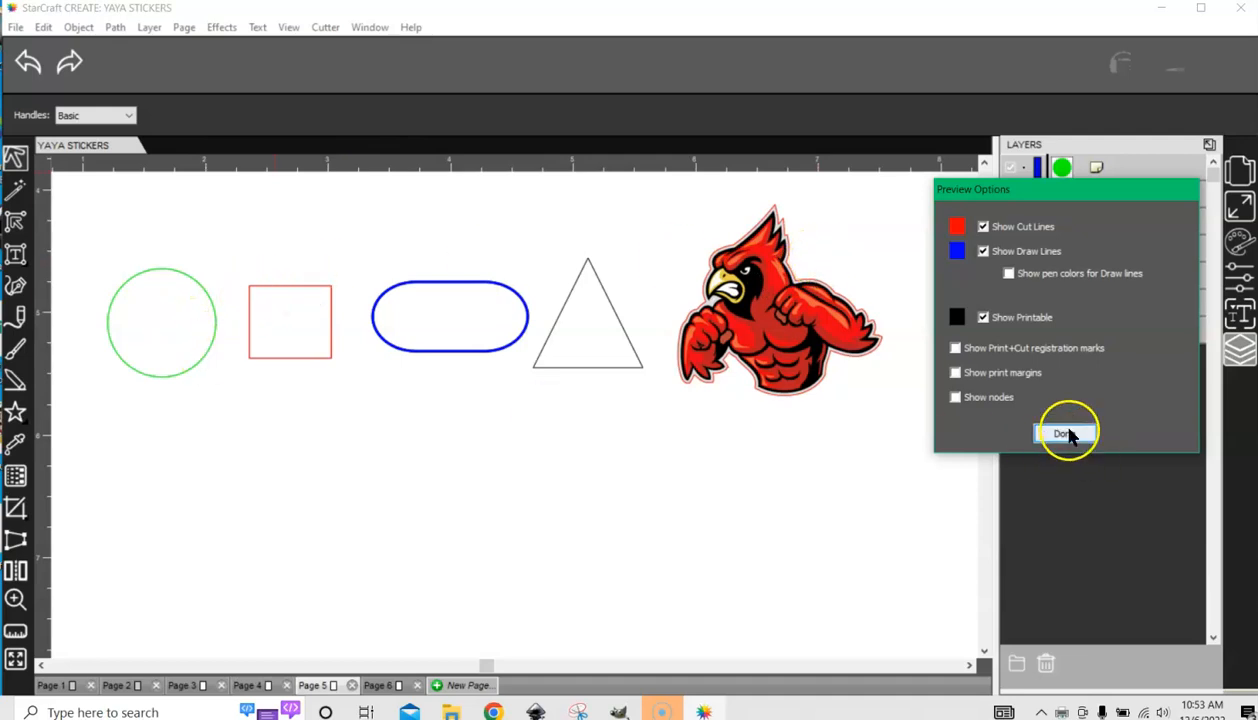
pyautogui.click(1068, 432)
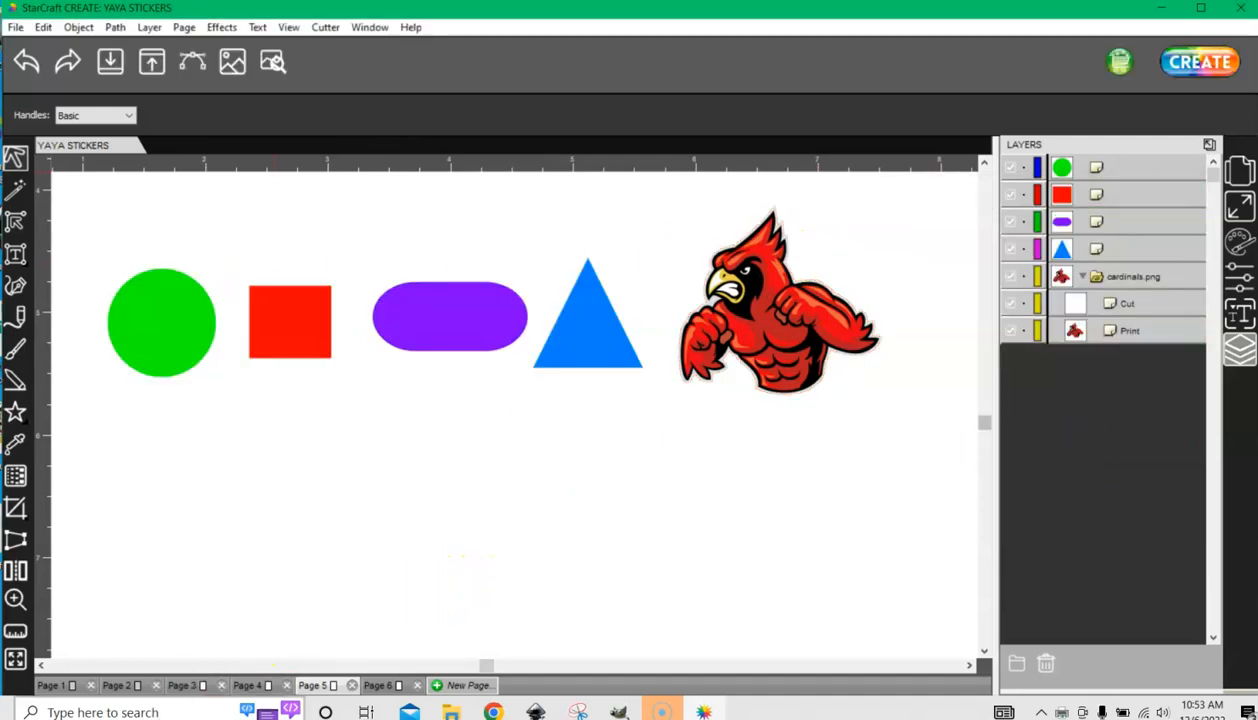